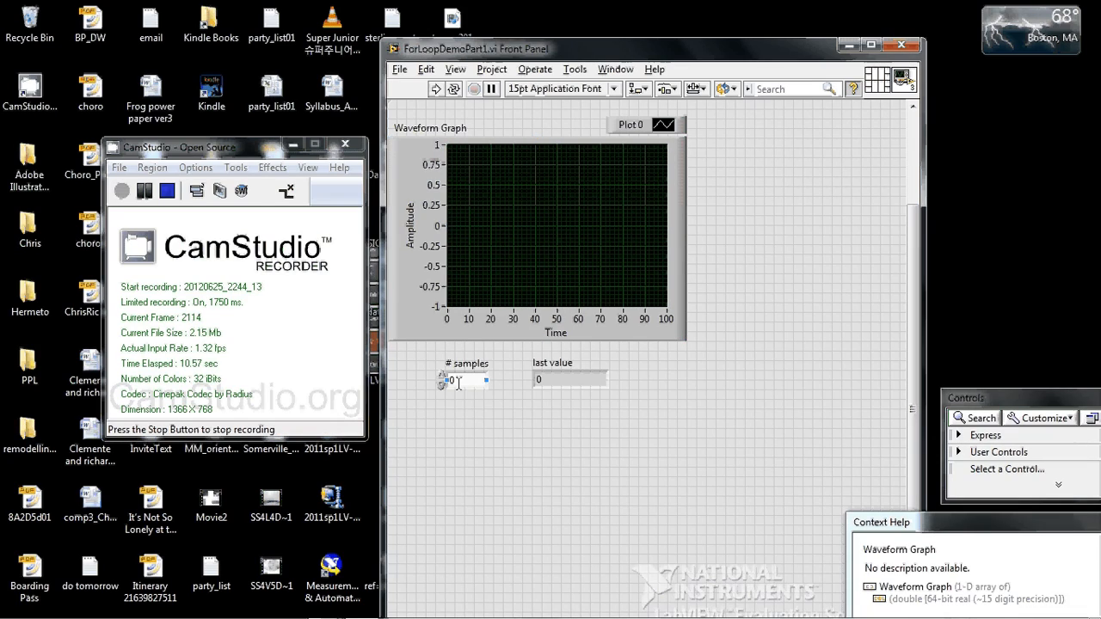
Enter new sample counts in # samples, ending at 5, and watch the sine plot update.
left_click(464, 380)
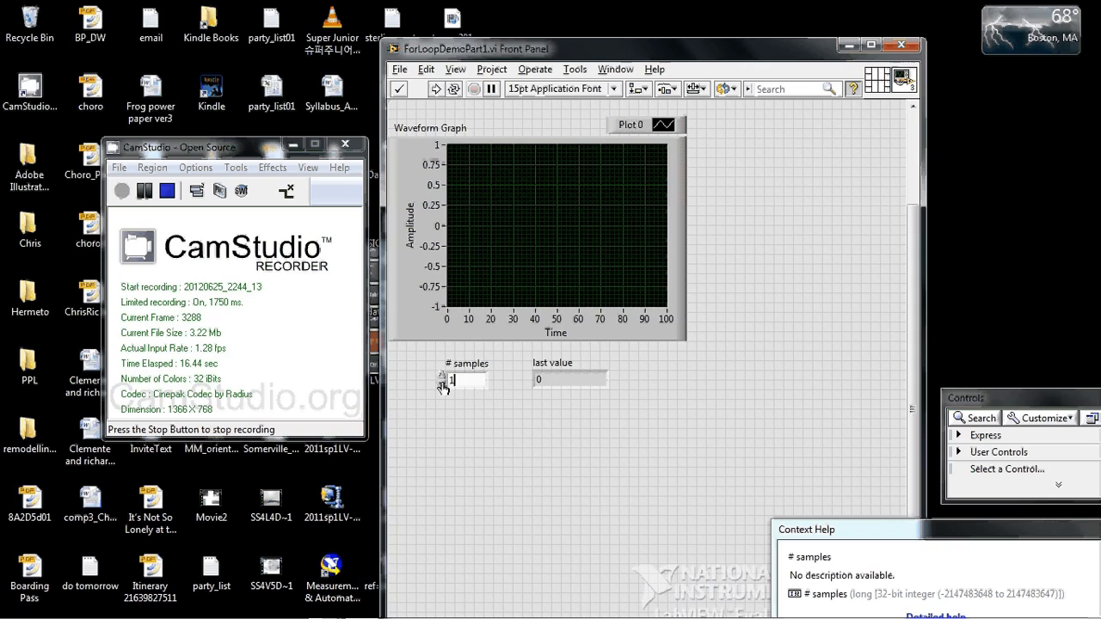
type("100")
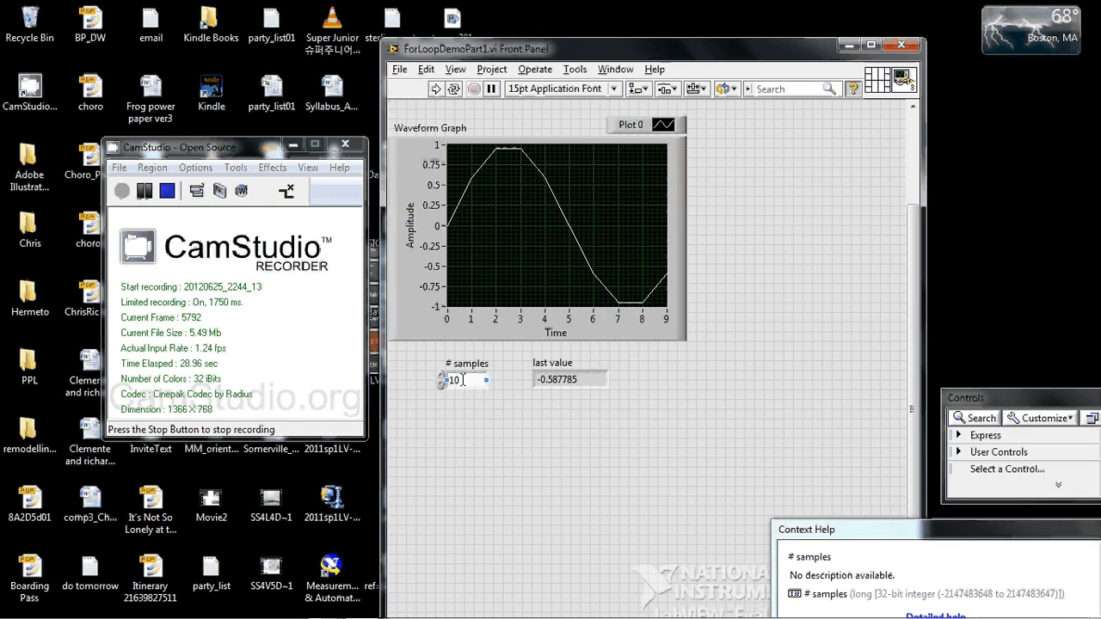
type("5")
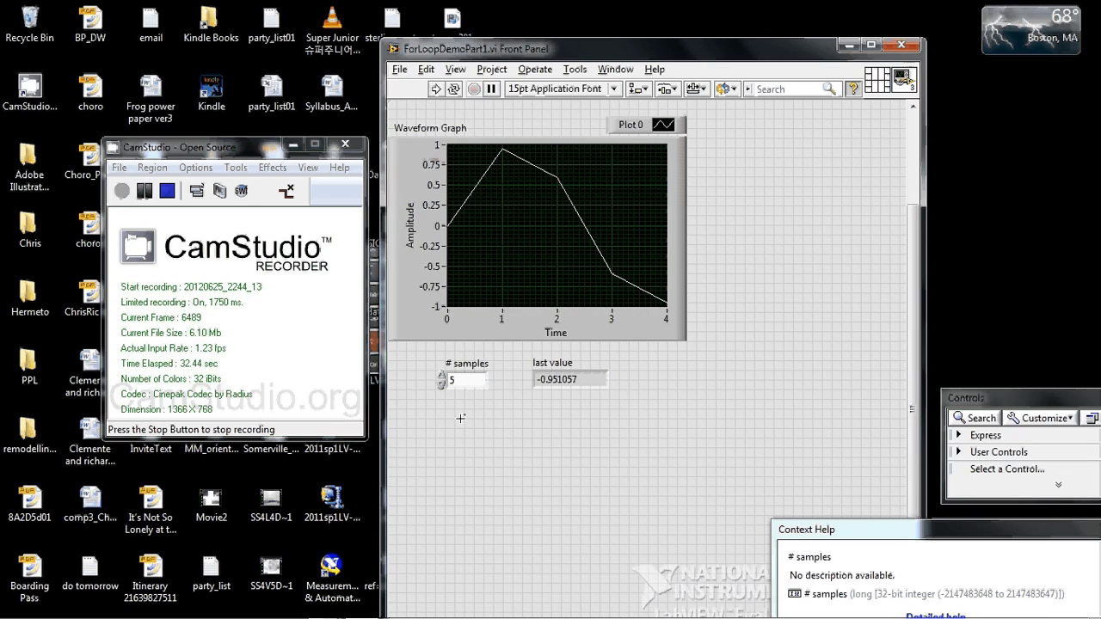
left_click(450, 380)
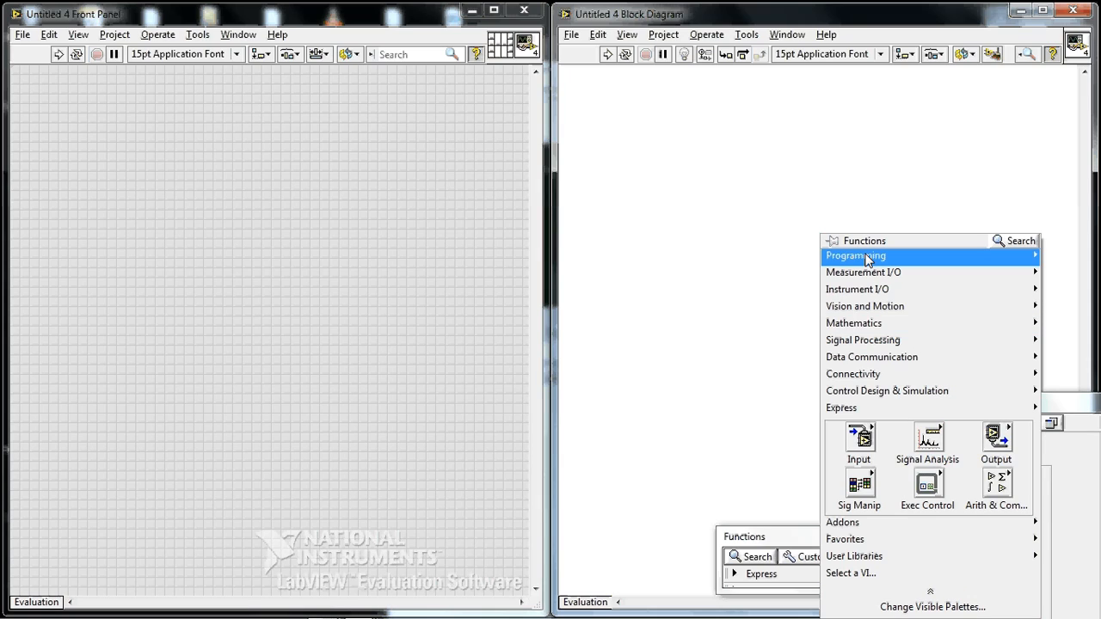
Draw a For Loop, create a # samples control for N, and move the control and terminal left.
left_click(855, 256)
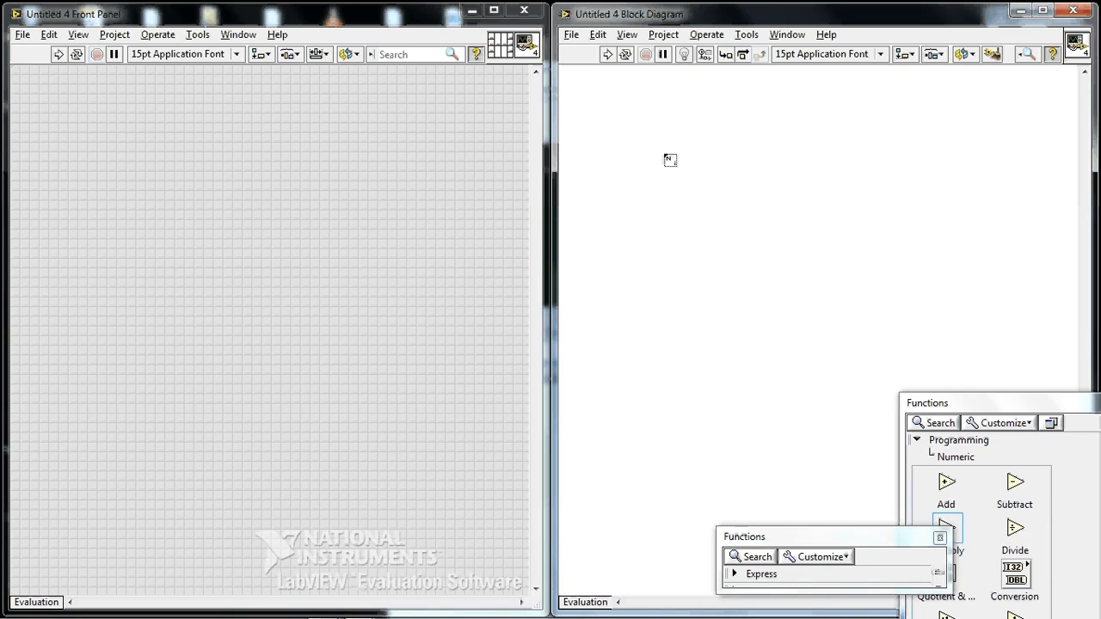
left_click_drag(671, 160, 987, 381)
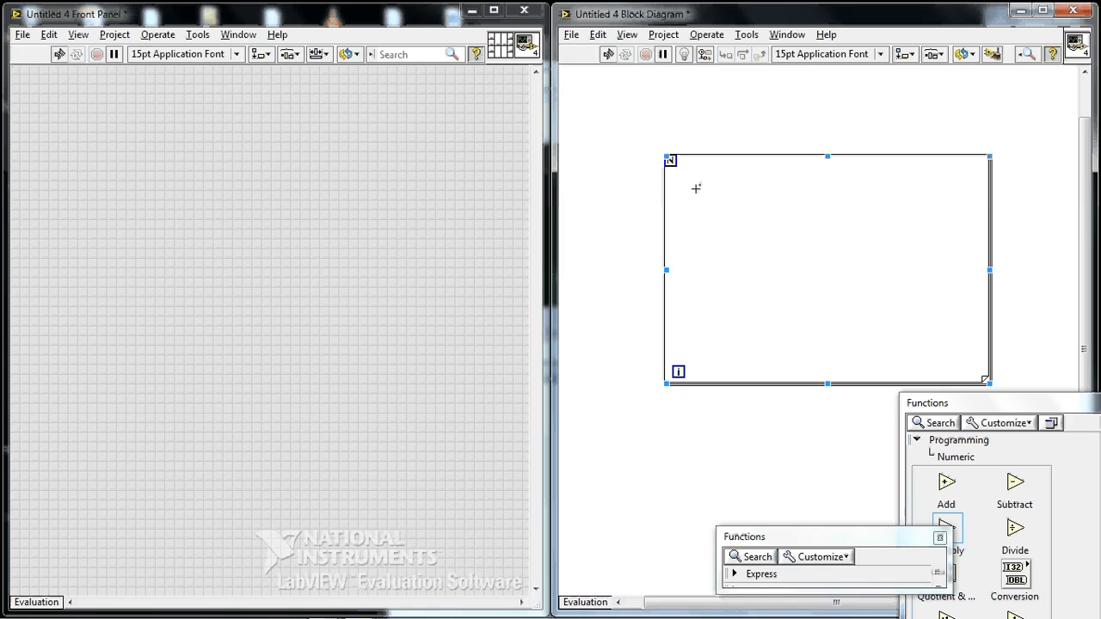
right_click(671, 161)
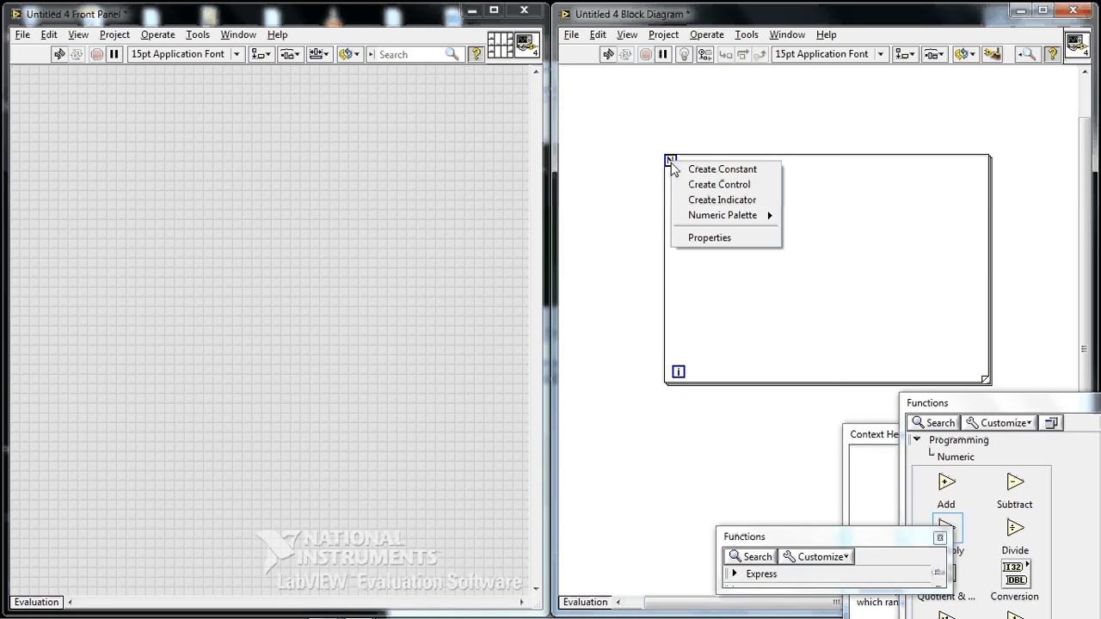
mouse_move(721, 168)
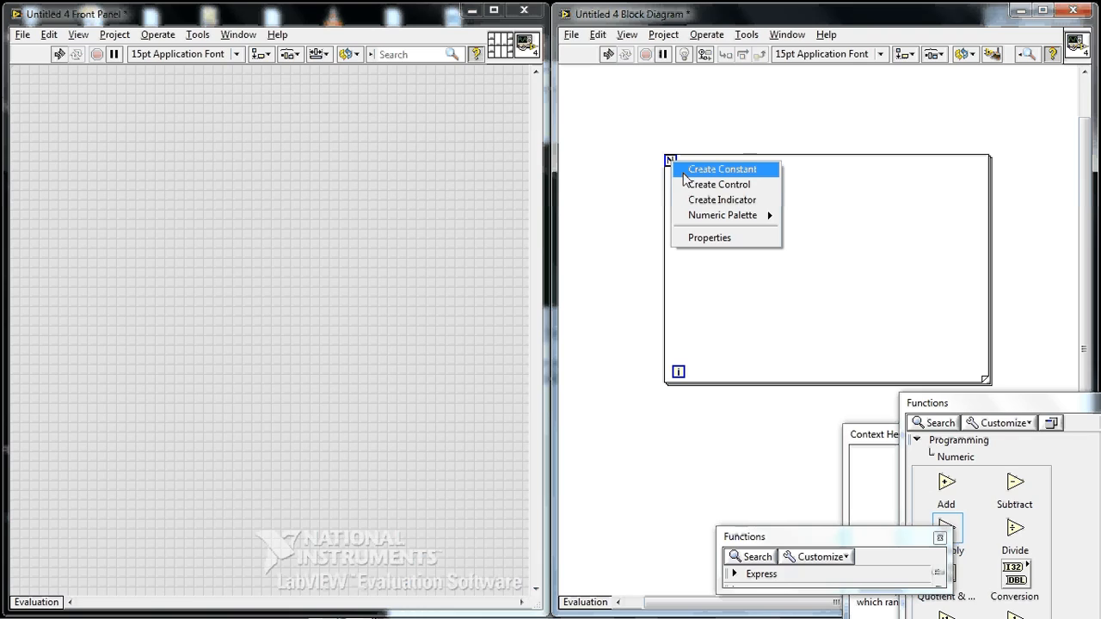
left_click(719, 184)
type("# samples")
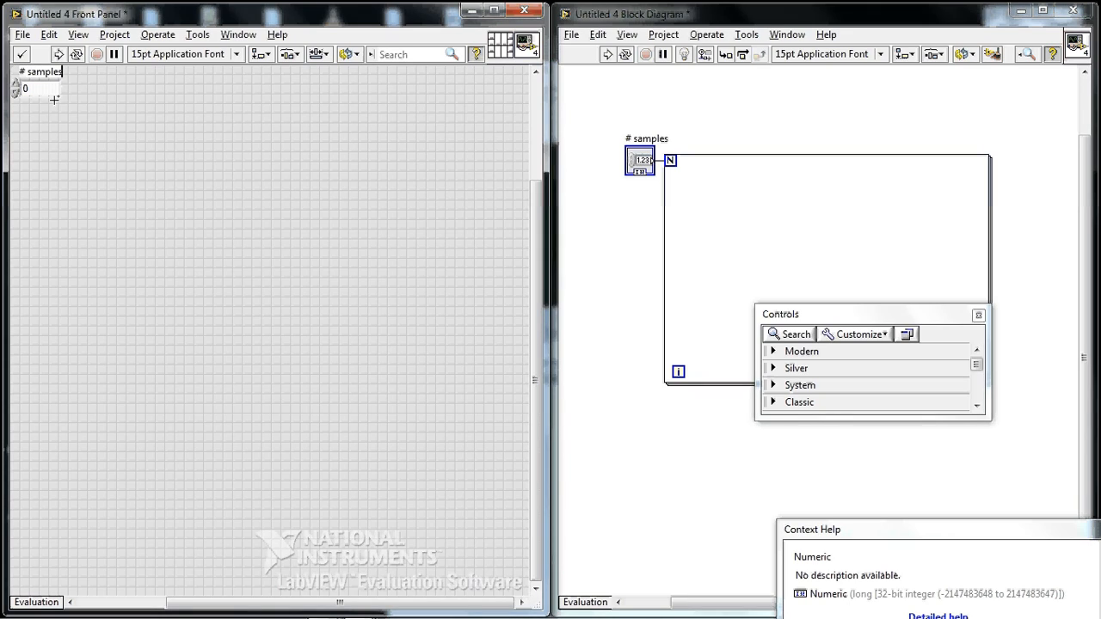
left_click_drag(37, 86, 90, 299)
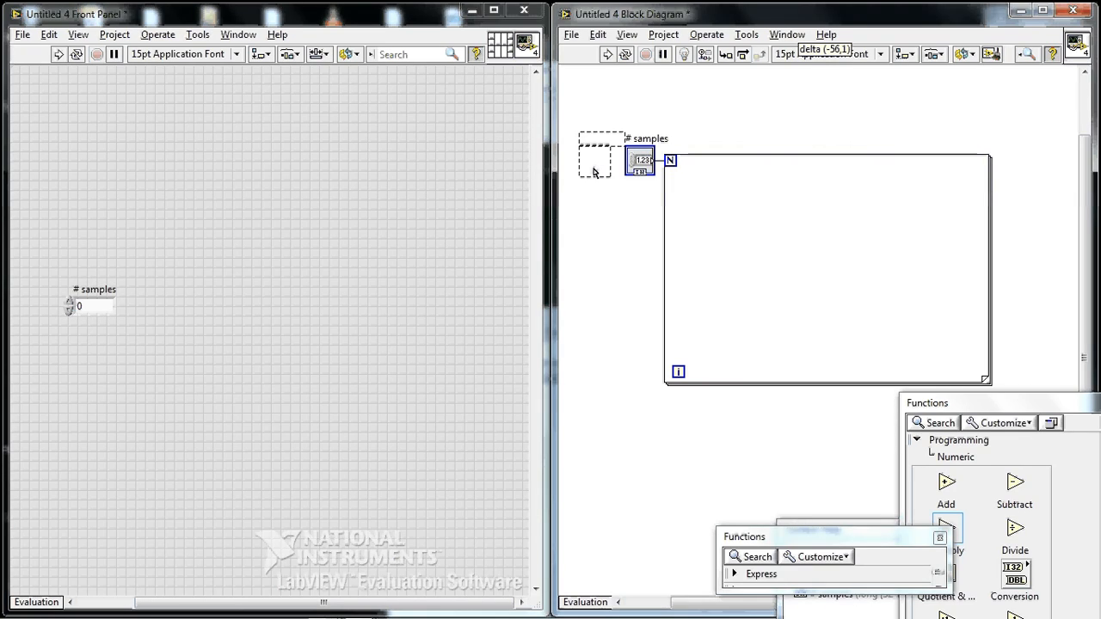
left_click_drag(640, 163, 593, 163)
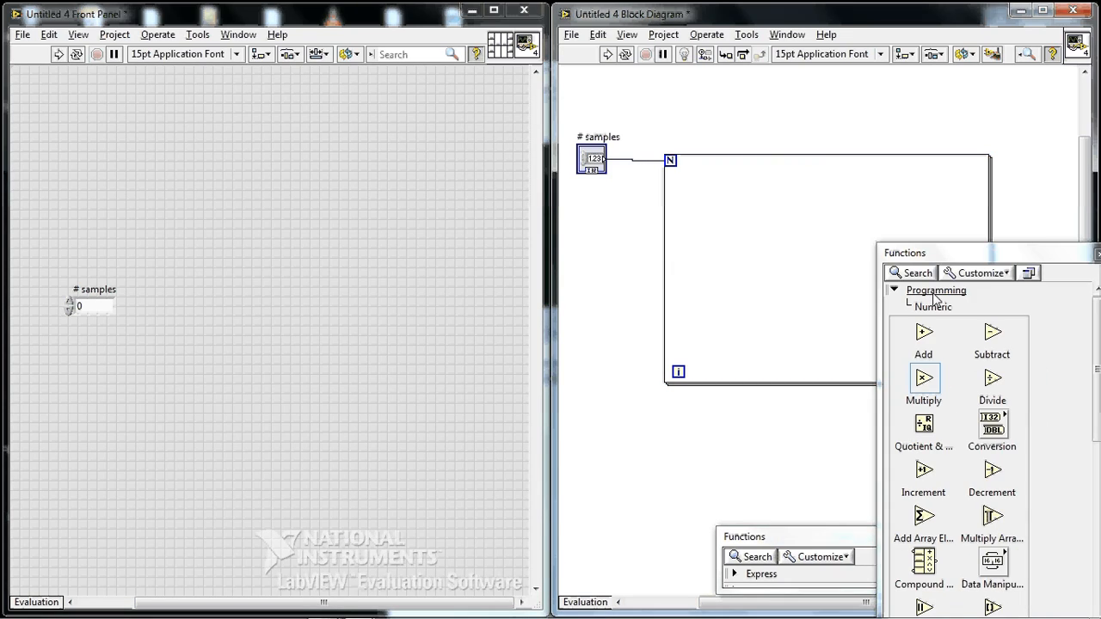
Drop the trigonometric sin function inside the For Loop.
left_click(893, 290)
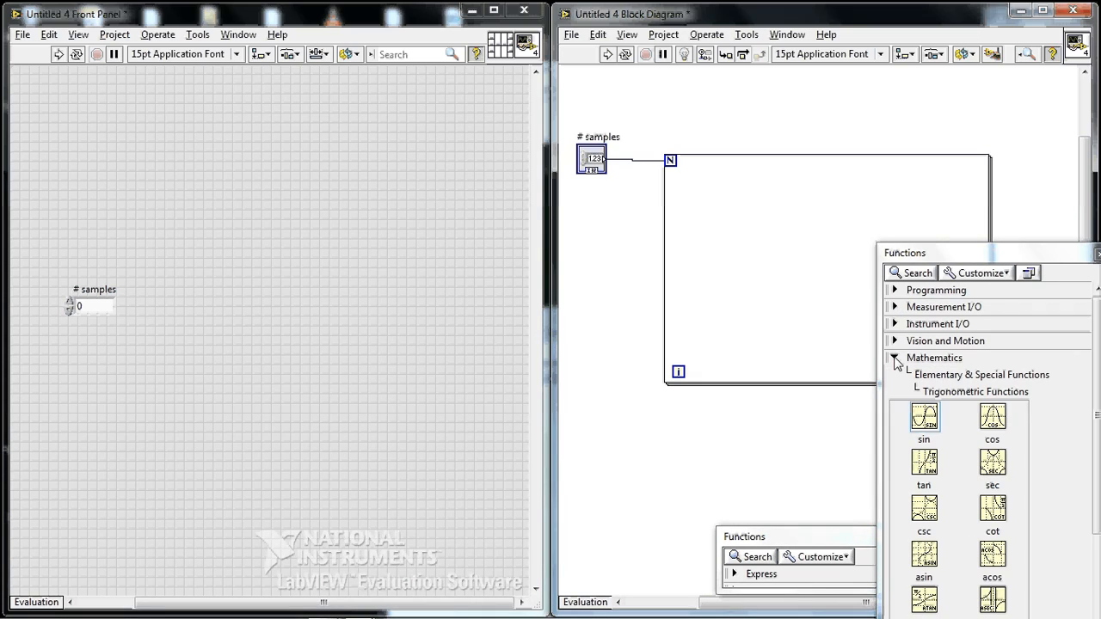
mouse_move(924, 417)
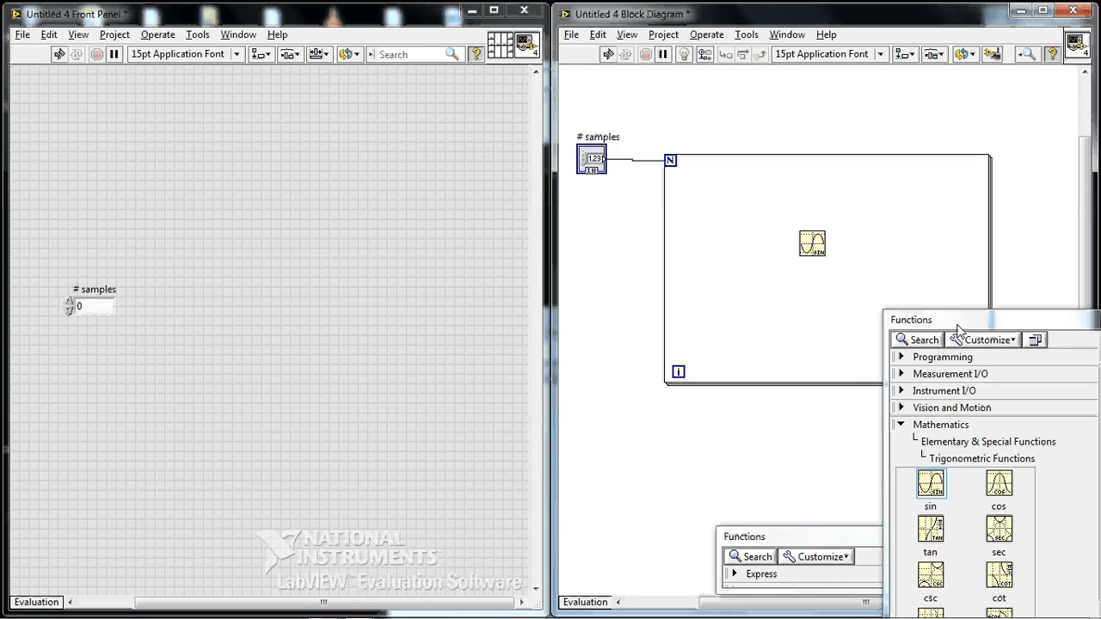
left_click(941, 356)
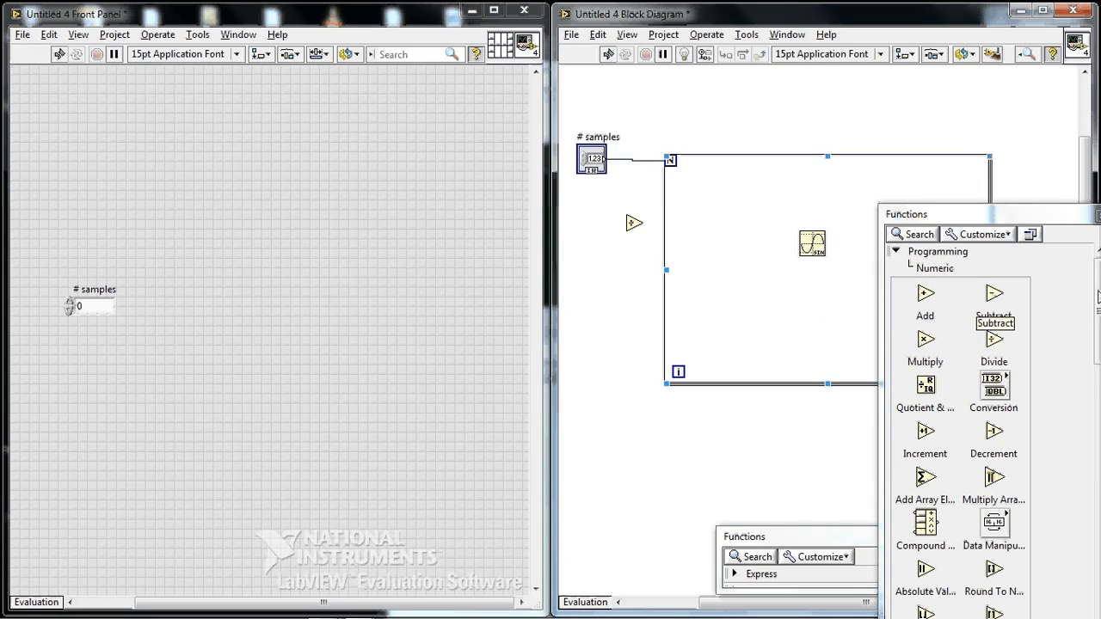
Scroll the Functions palette and open Programming > Numeric to reach Multiply.
scroll("down", 3)
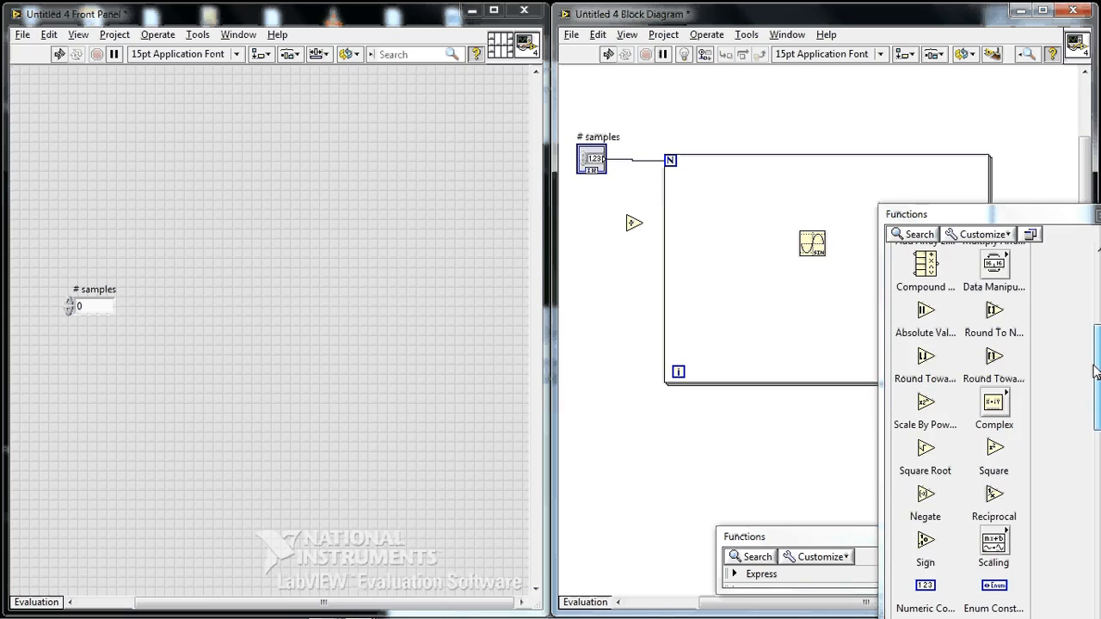
scroll("down", 3)
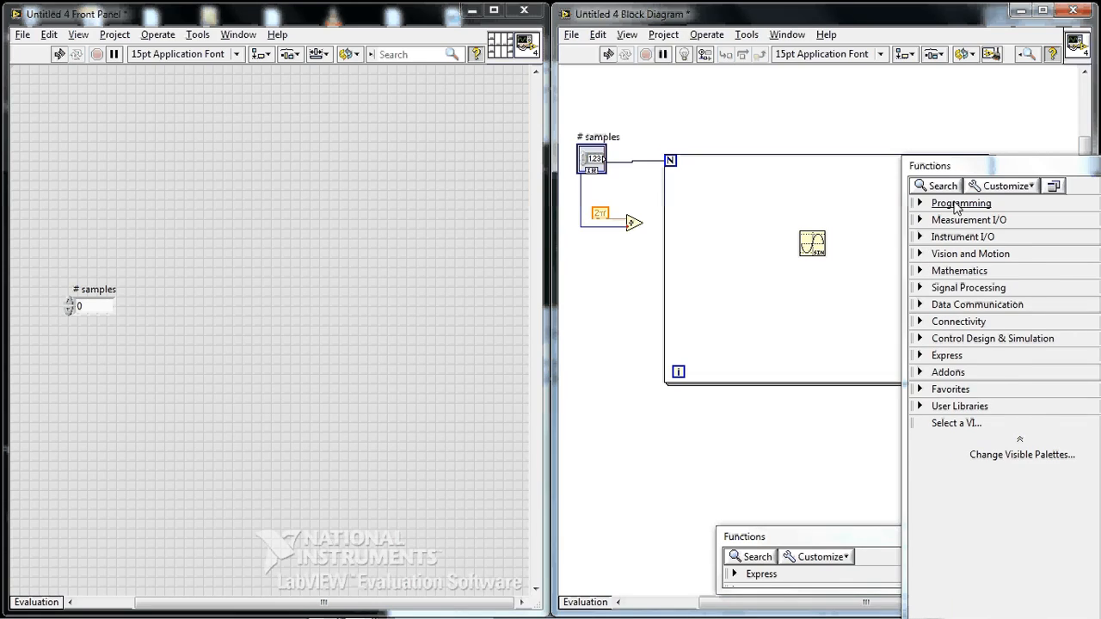
left_click(961, 203)
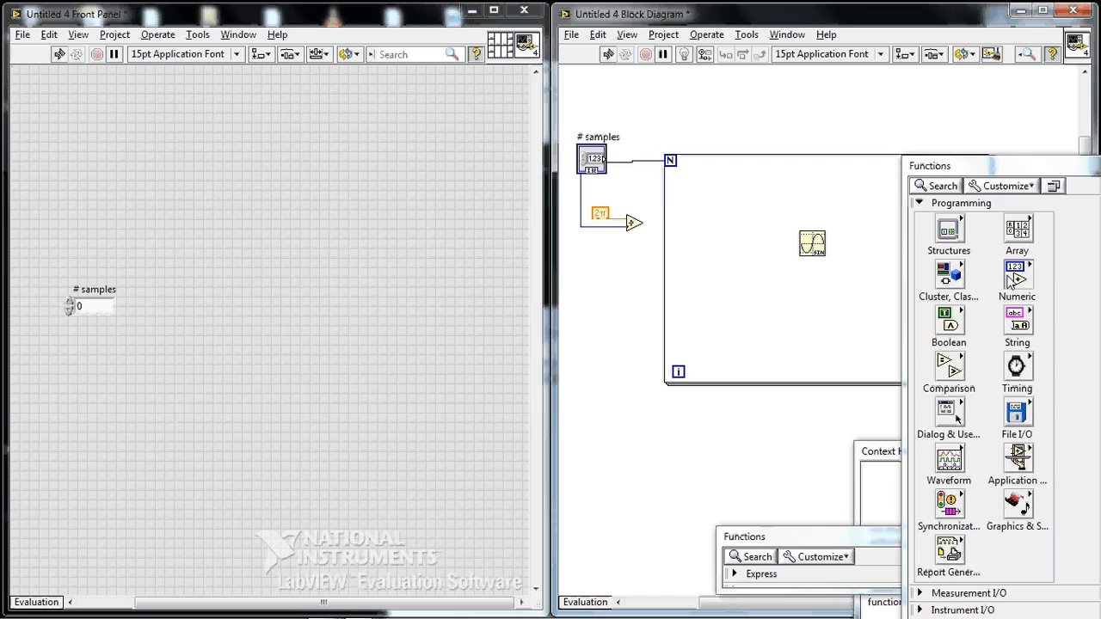
left_click(1017, 275)
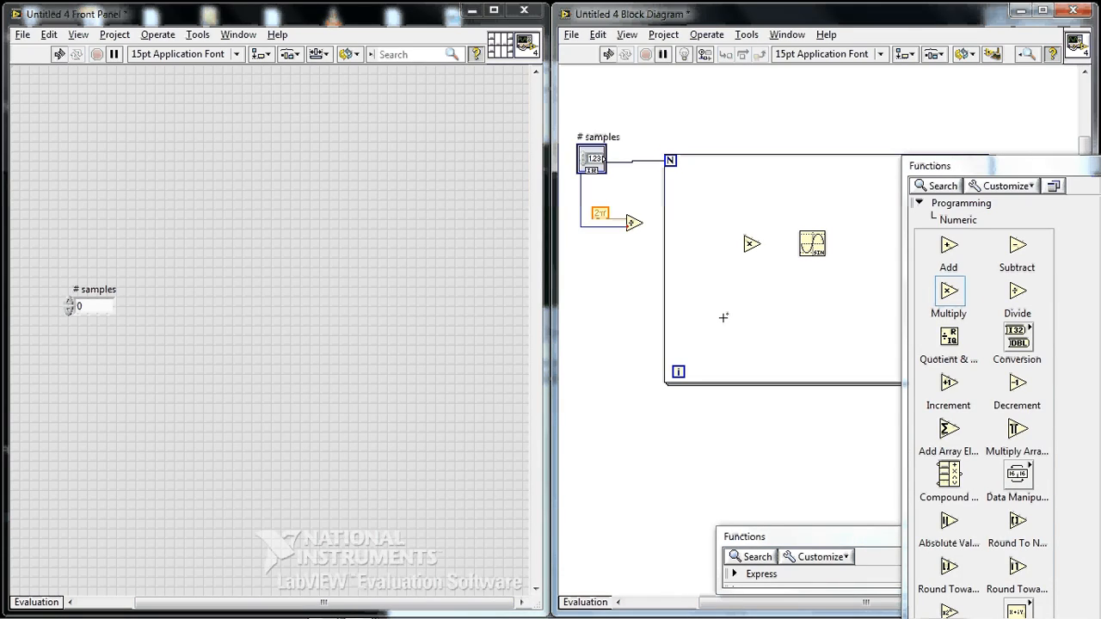
mouse_move(690, 371)
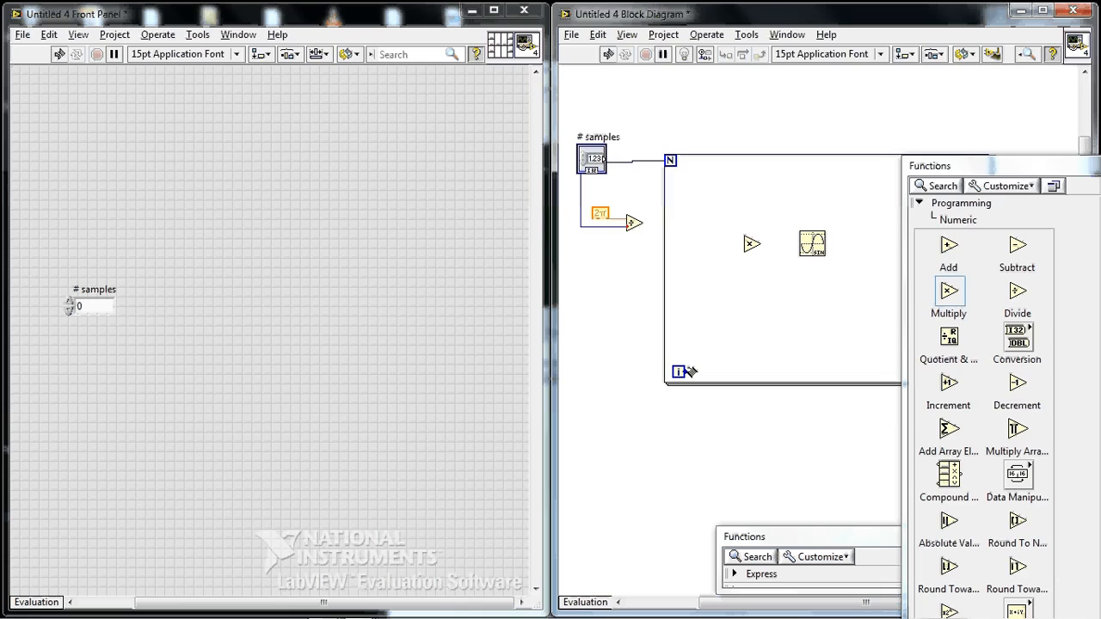
mouse_move(696, 370)
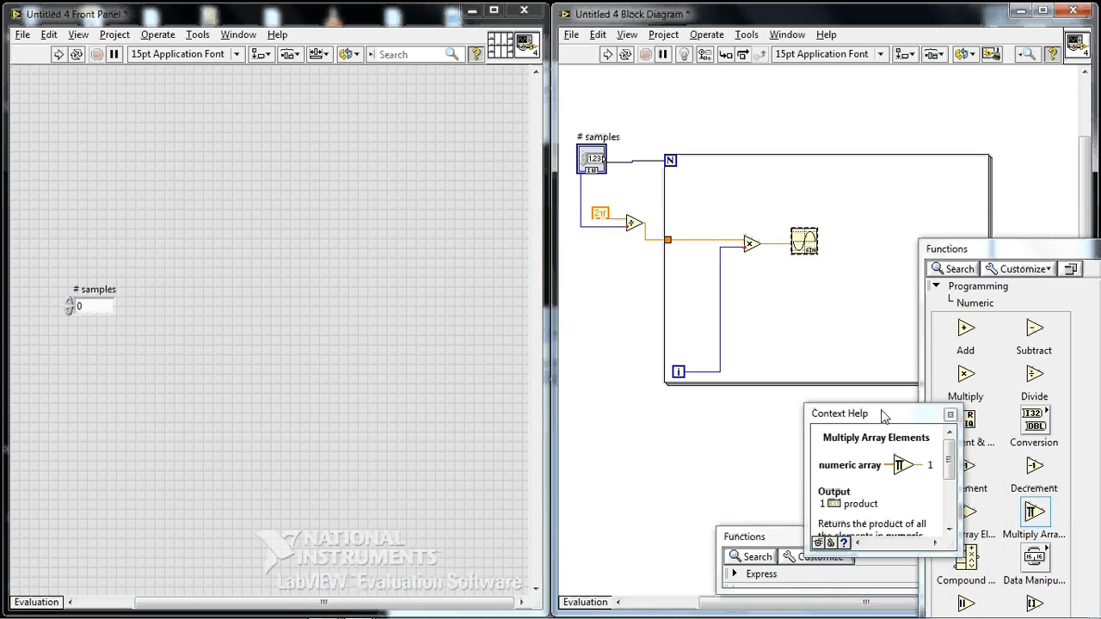
Close Context Help and end the sine output wire at the For Loop border.
left_click(950, 414)
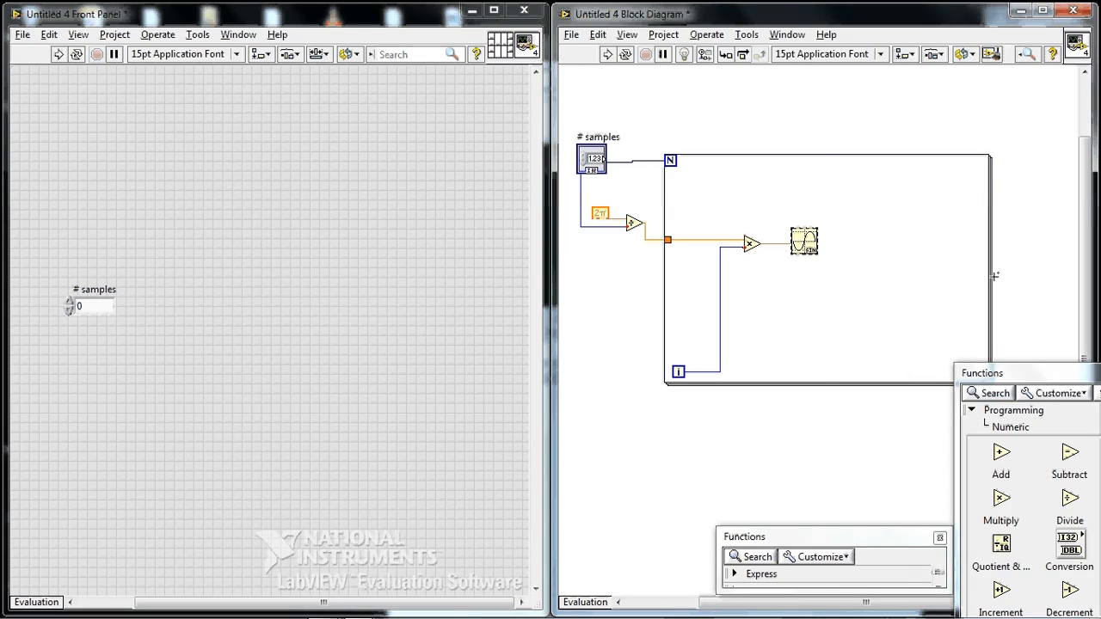
left_click(804, 241)
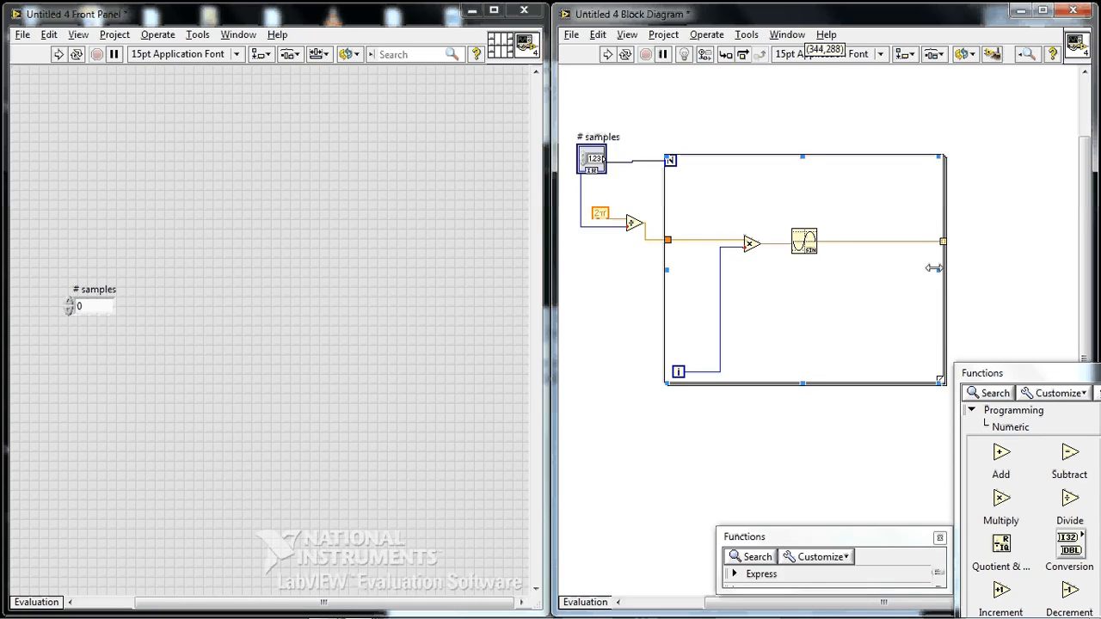
Narrow the For Loop toward the sine function and enter 10 in # samples.
left_click_drag(937, 267, 912, 261)
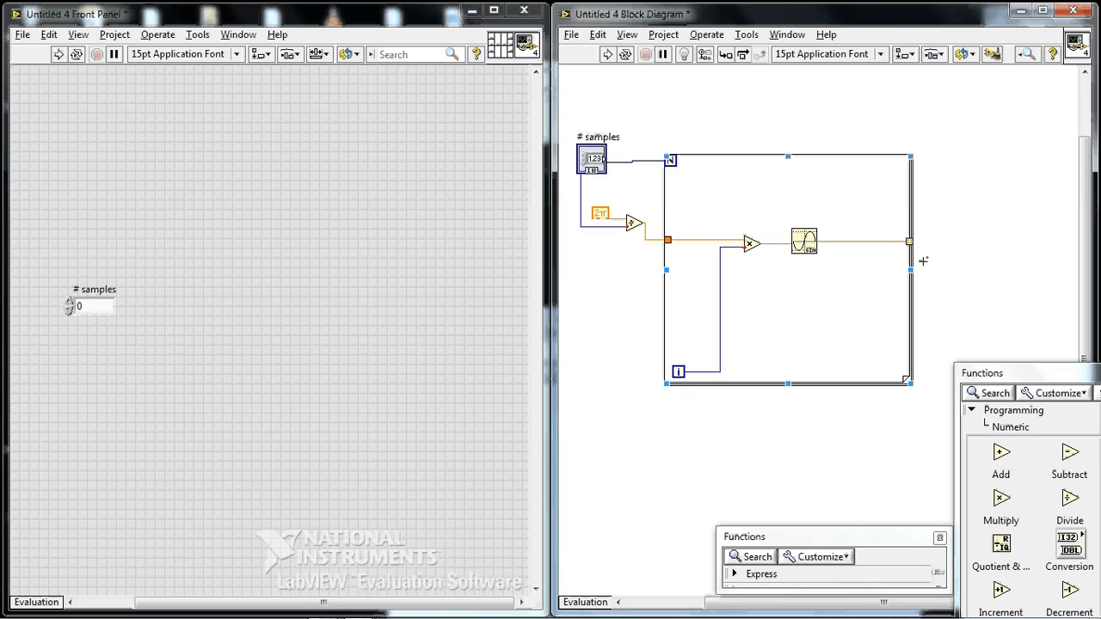
mouse_move(908, 247)
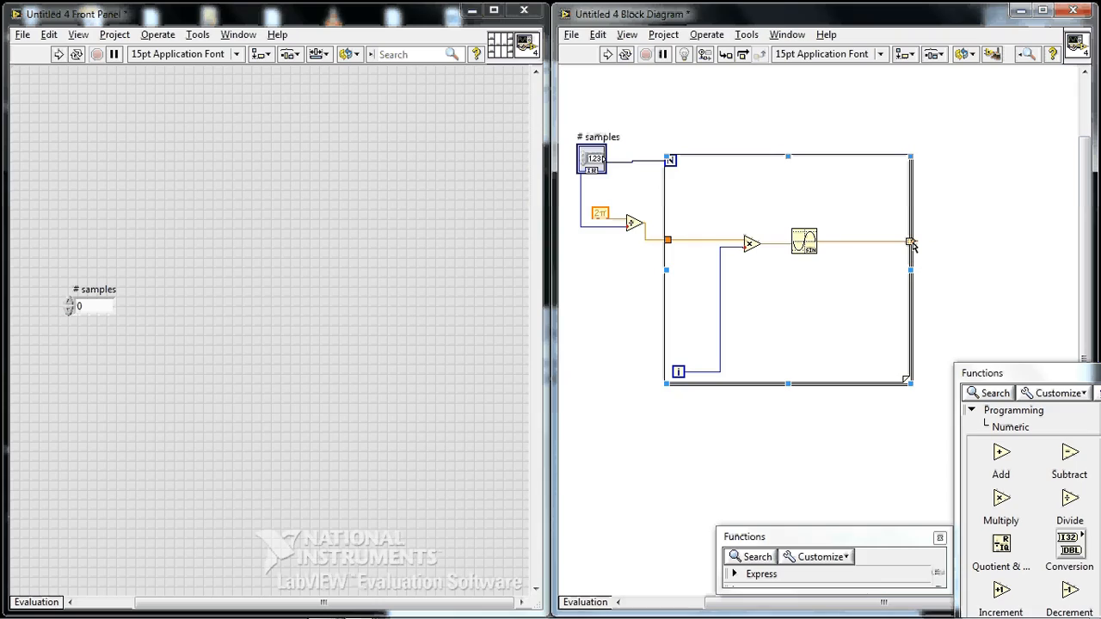
mouse_move(910, 244)
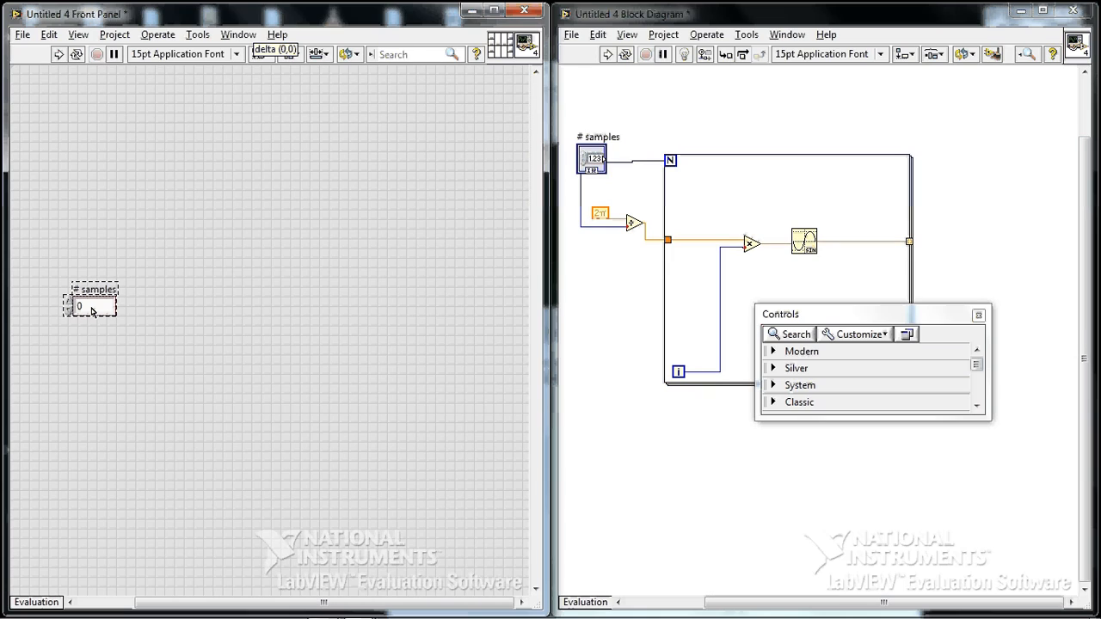
type("1")
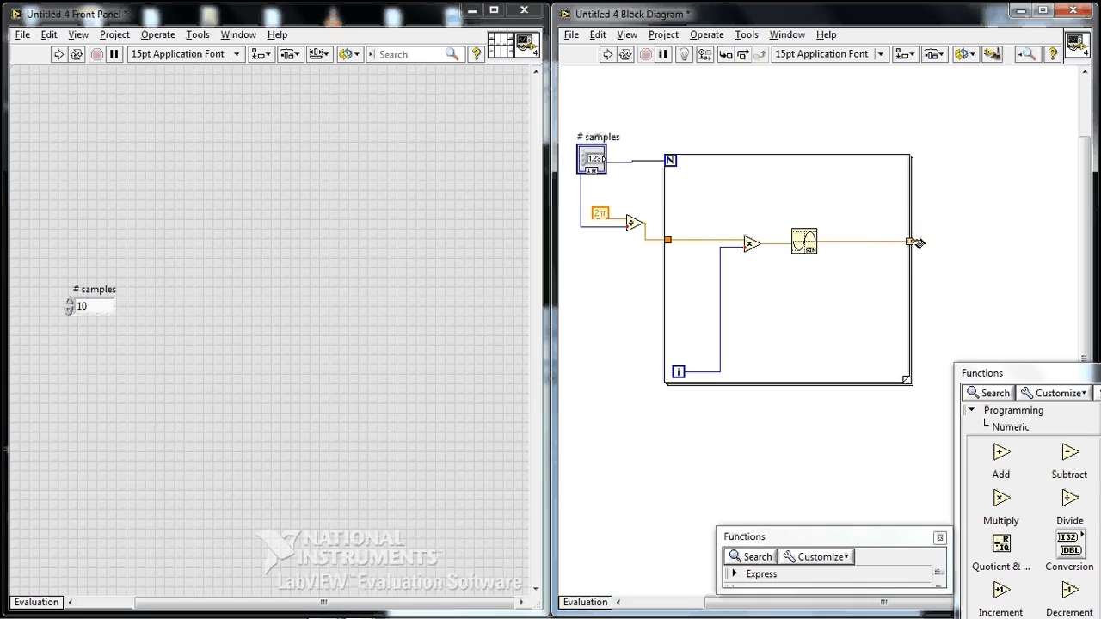
mouse_move(919, 241)
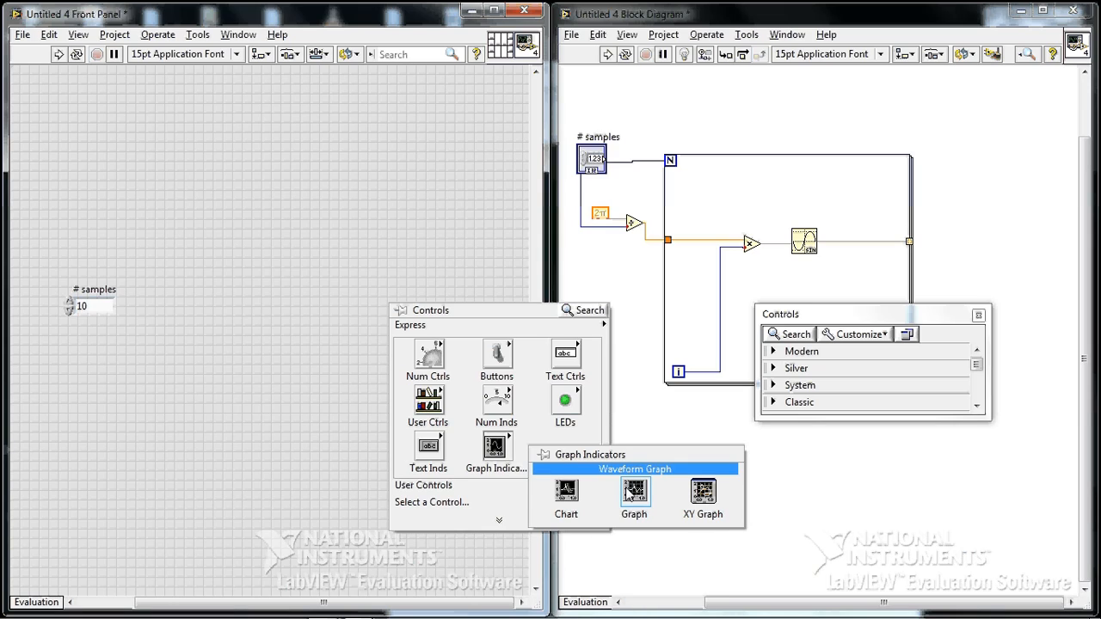
Add a Waveform Graph and move its terminal outside the For Loop.
left_click(633, 494)
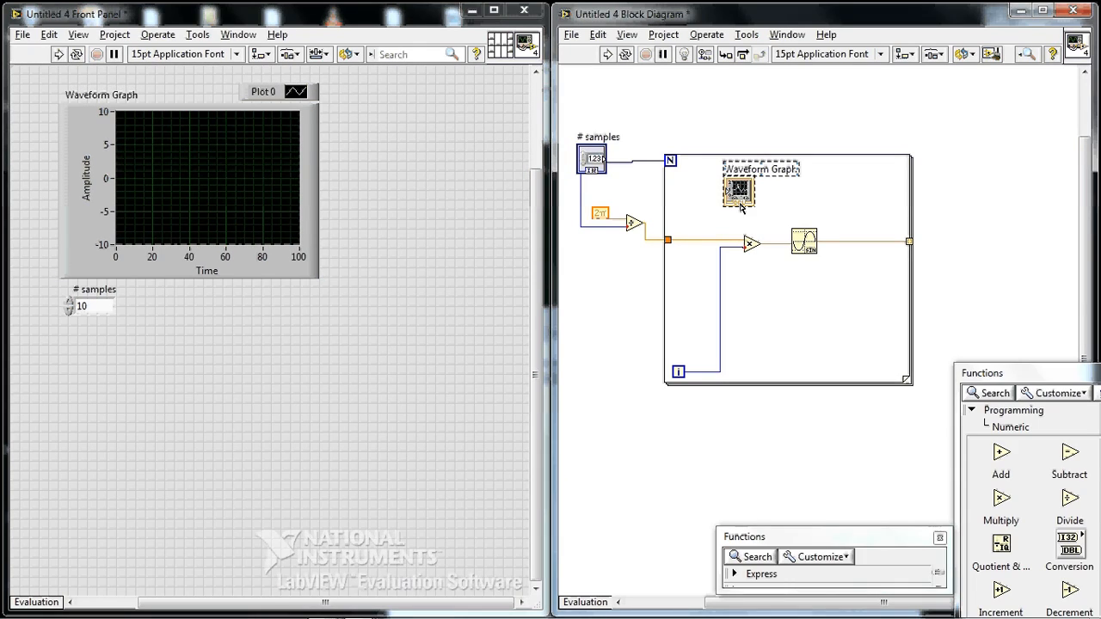
left_click_drag(738, 191, 956, 241)
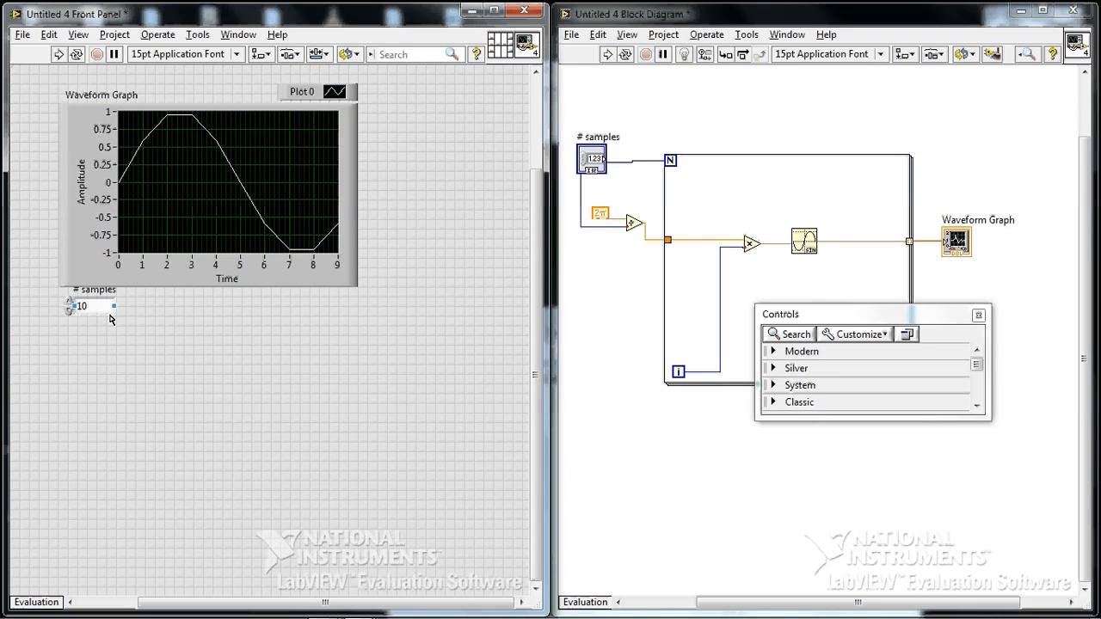
Change the # samples control to 20 while the VI runs.
left_click(81, 315)
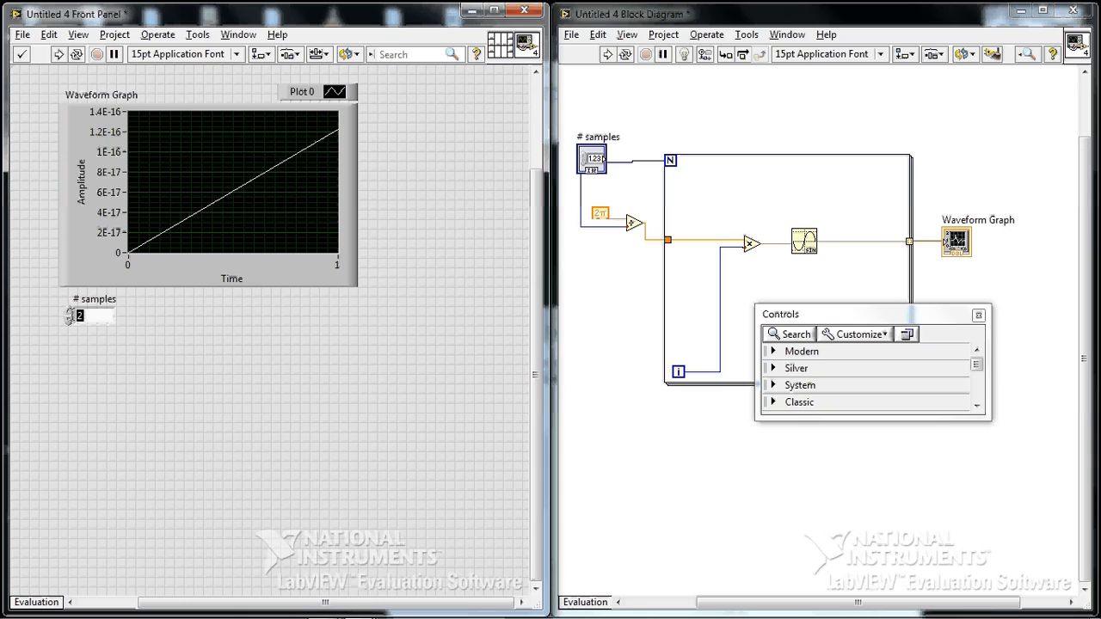
type("20")
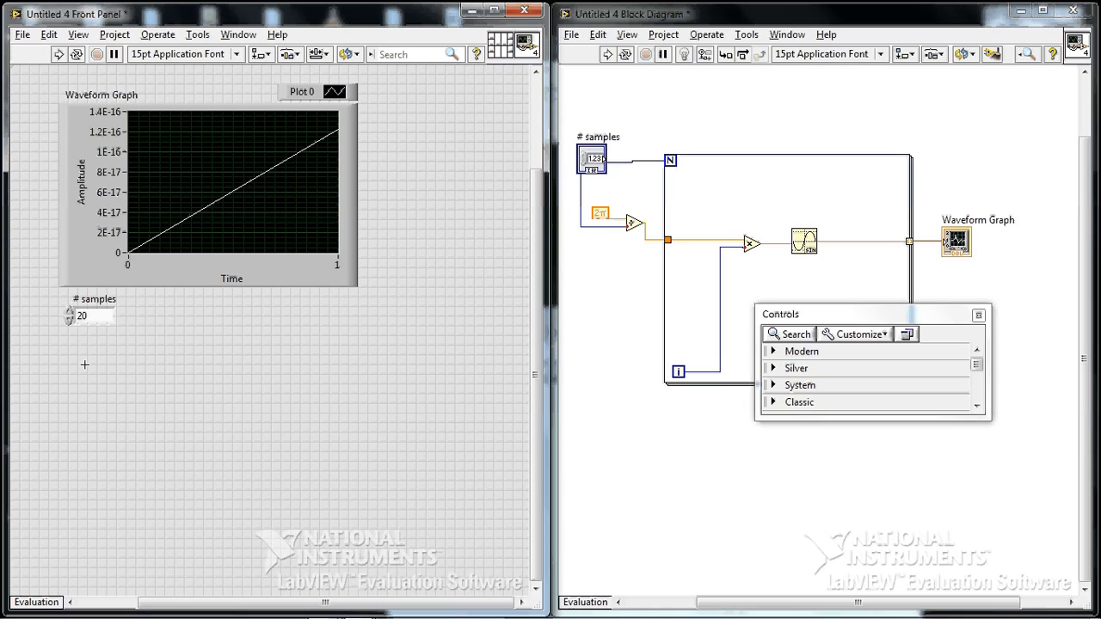